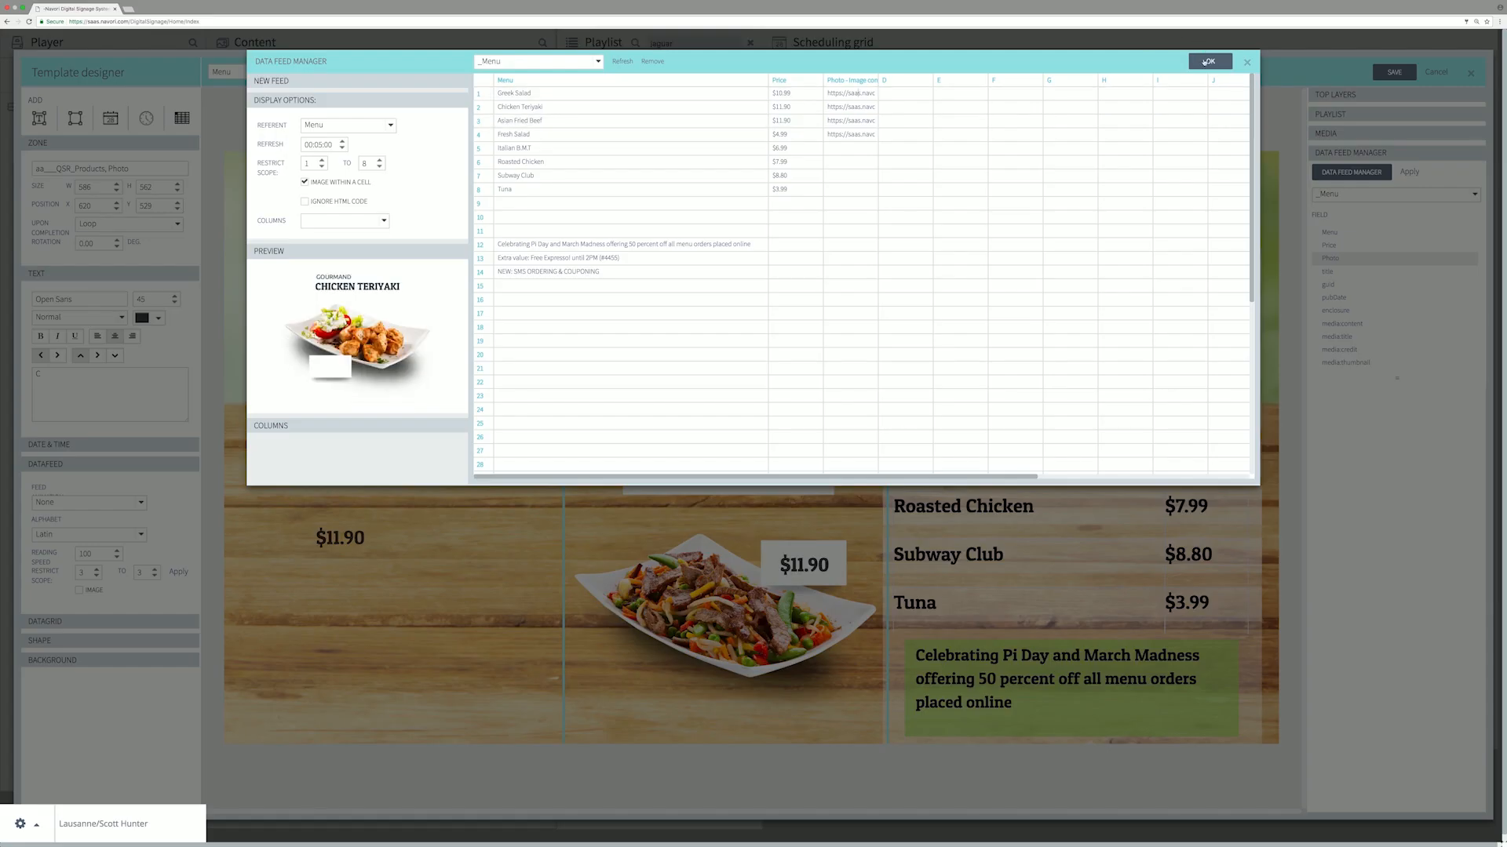
Switch the data feed preview from the Menu feed to _CNN Money headlines and links
{"action": "left_click", "coordinate": [1211, 61]}
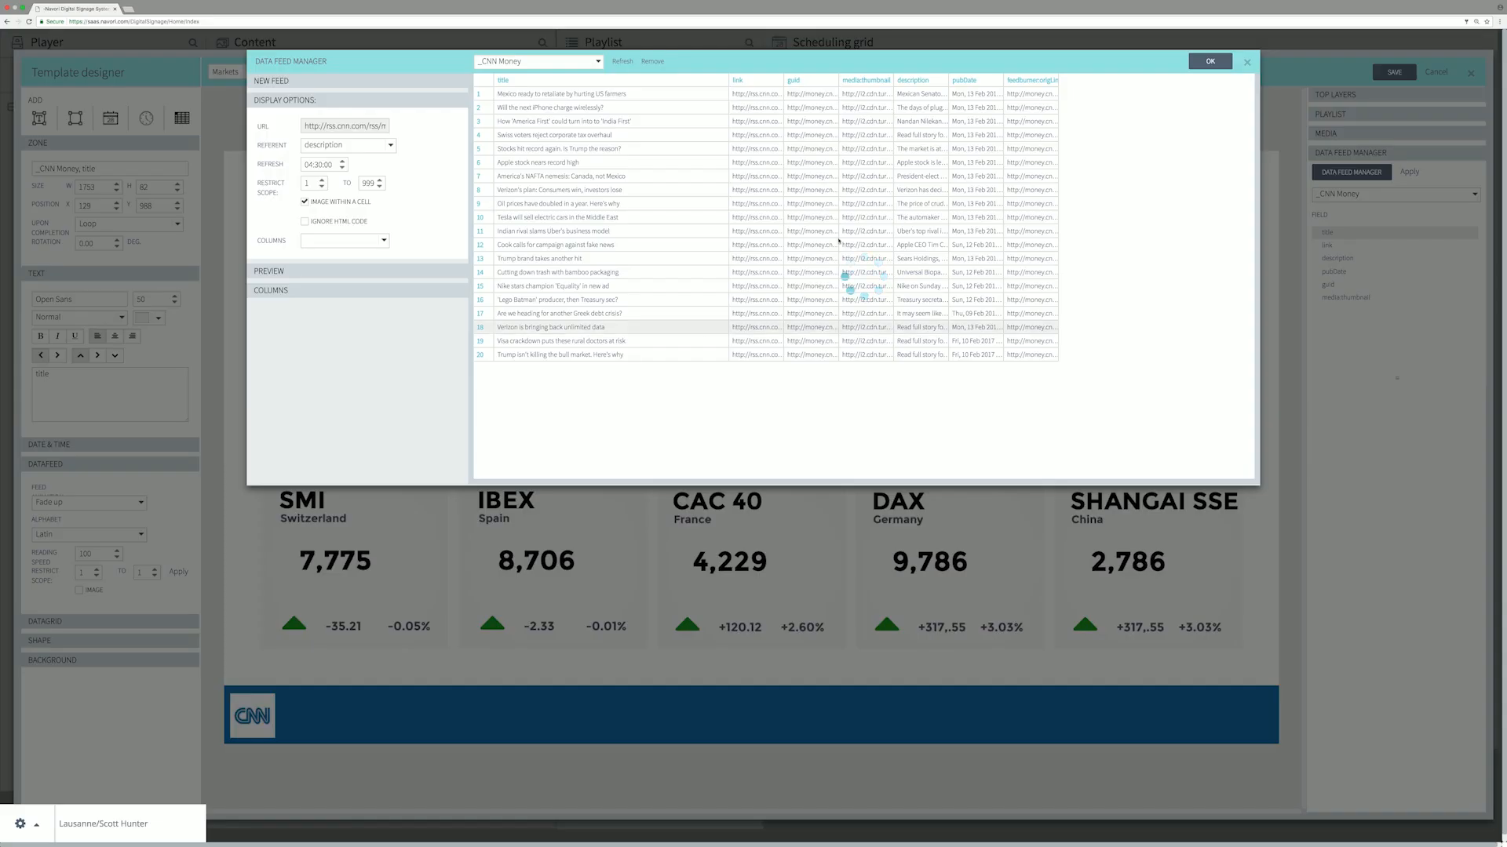
{"action": "left_click", "coordinate": [1210, 62]}
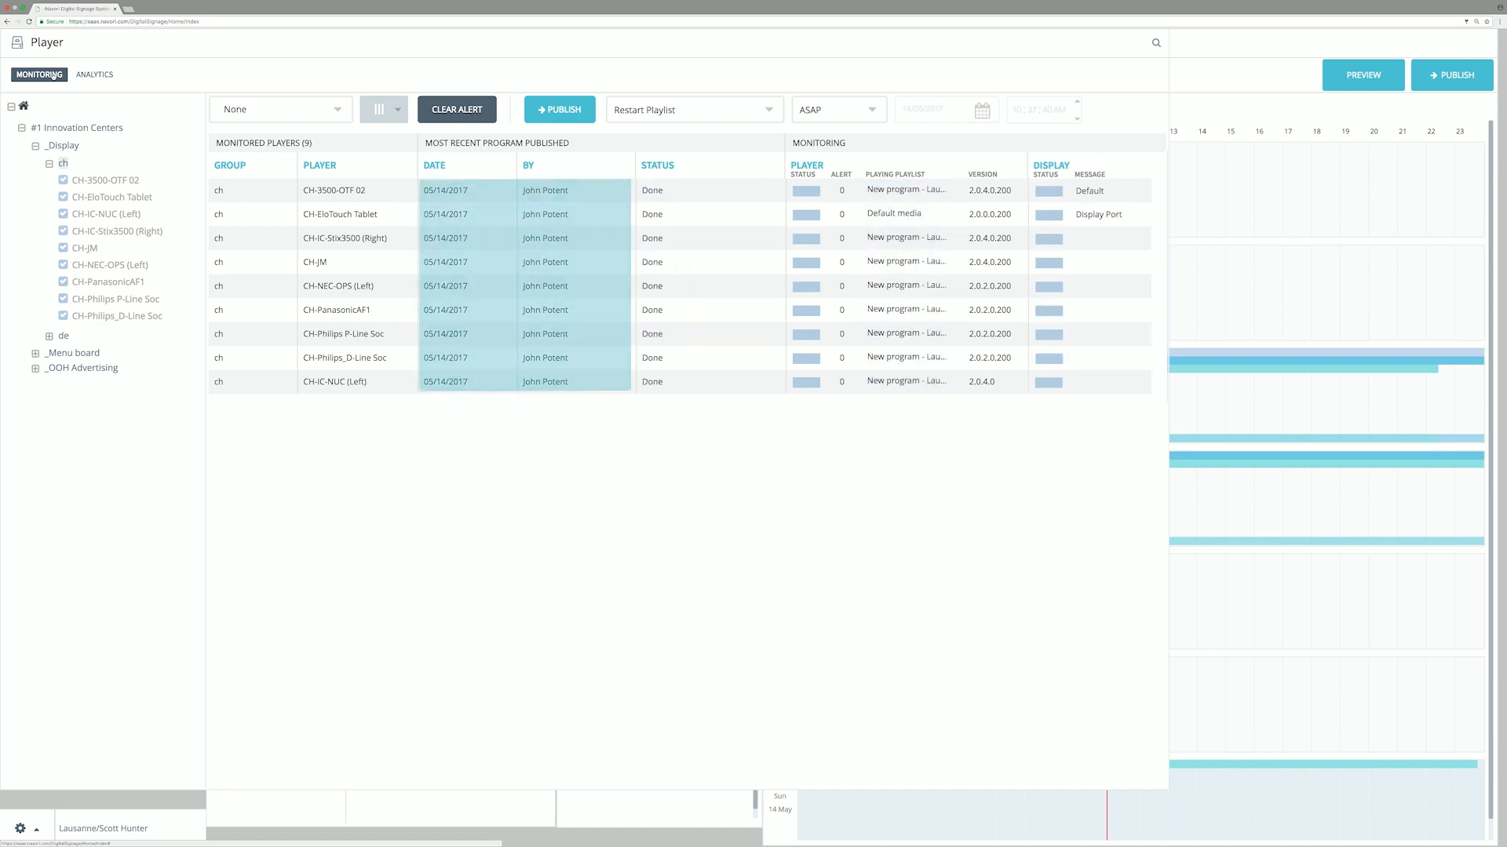
Show the monitored players table with latest program, publish status and playlist
{"action": "left_click", "coordinate": [93, 74]}
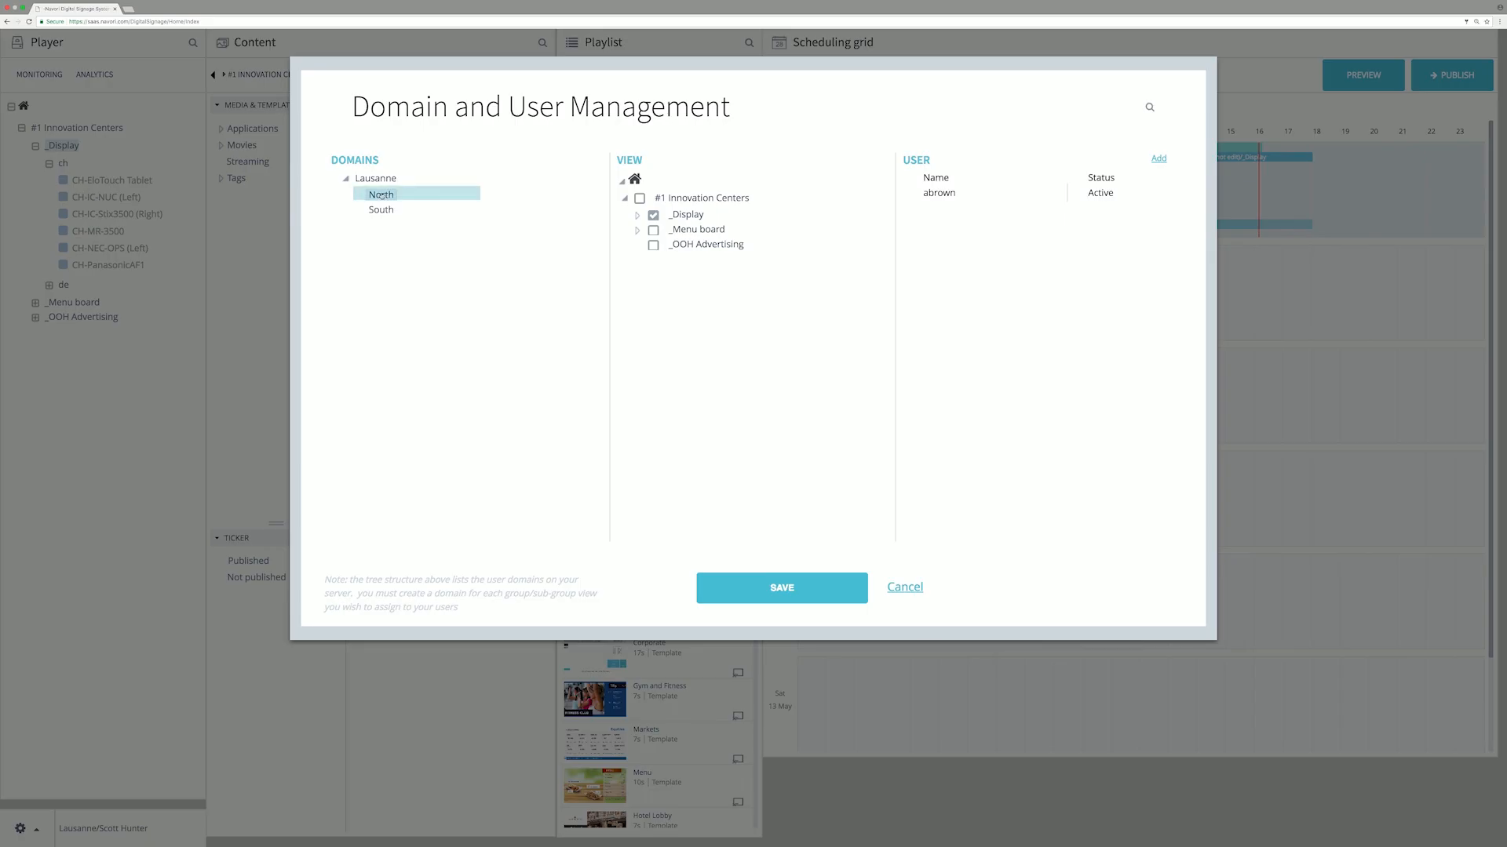
Expand North's _Display view group to show ch and de, then bring up Role Profile
{"action": "left_click", "coordinate": [637, 213]}
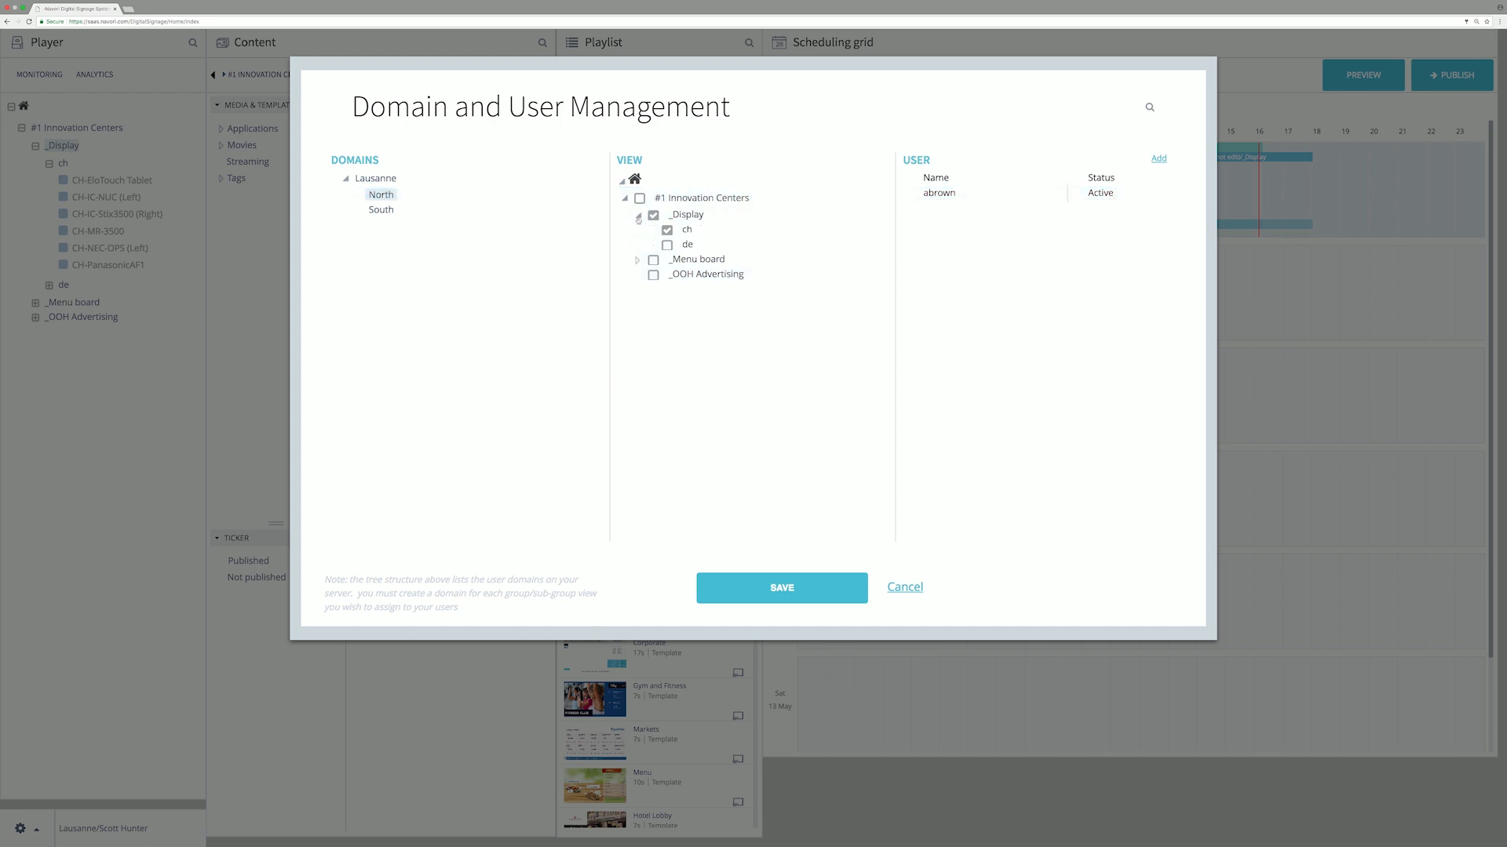
{"action": "left_click", "coordinate": [939, 193]}
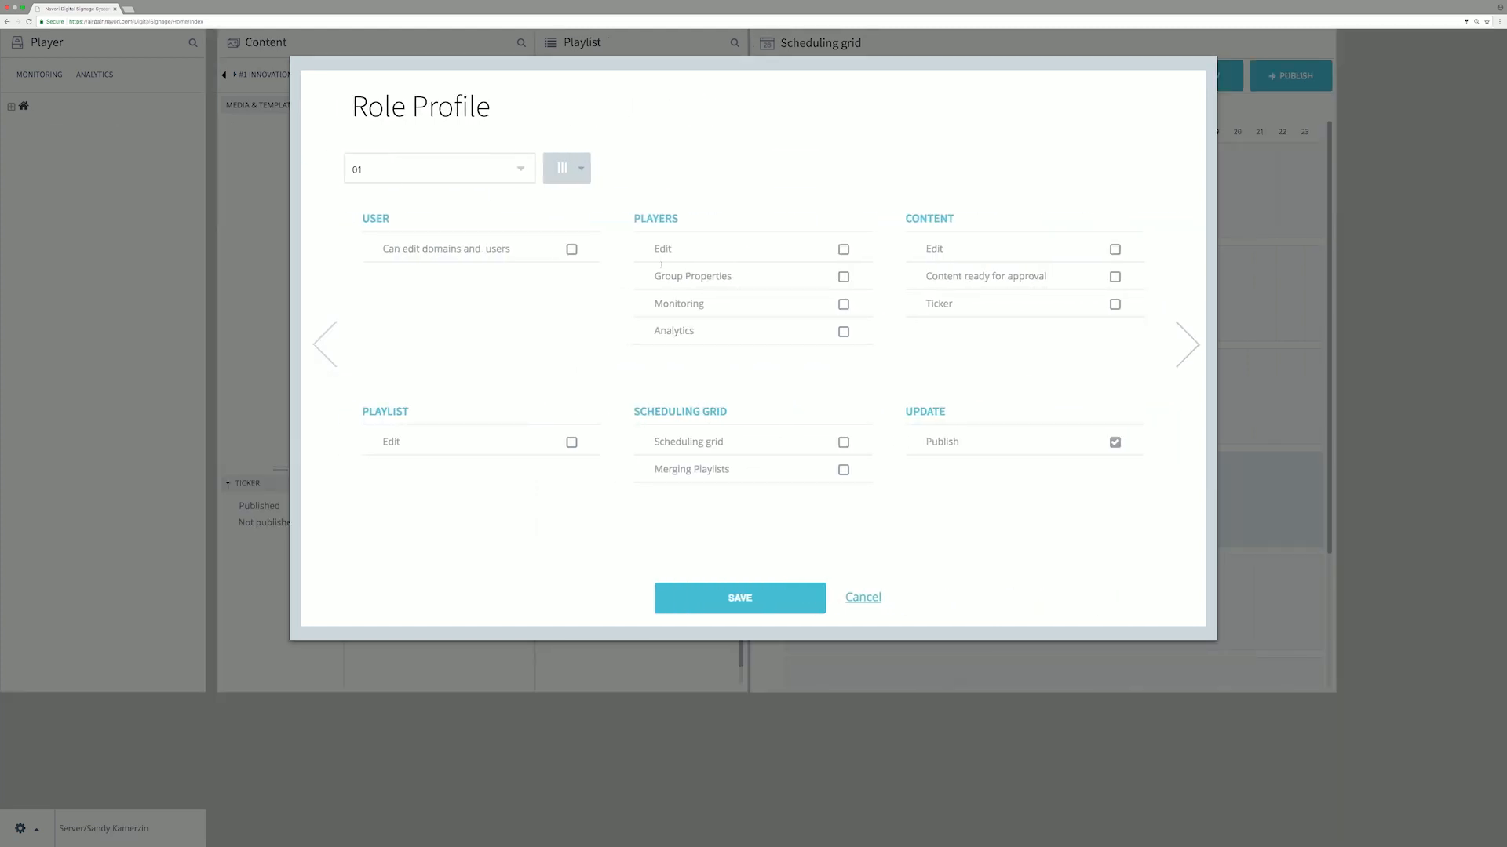
Switch the Role Profile view to the Admin profile's permissions
{"action": "left_click", "coordinate": [439, 168]}
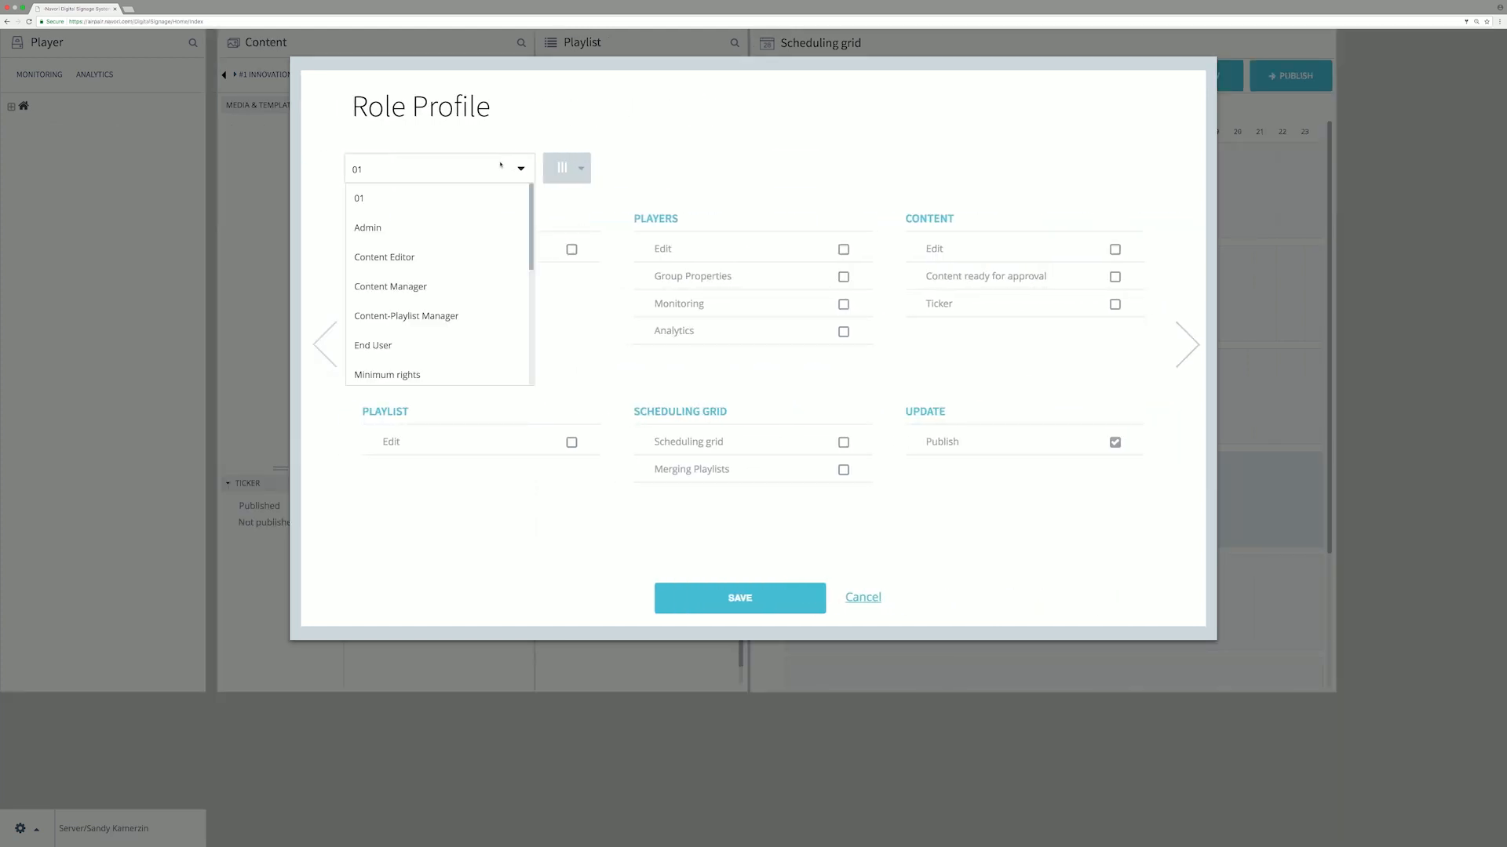
{"action": "left_click", "coordinate": [367, 228]}
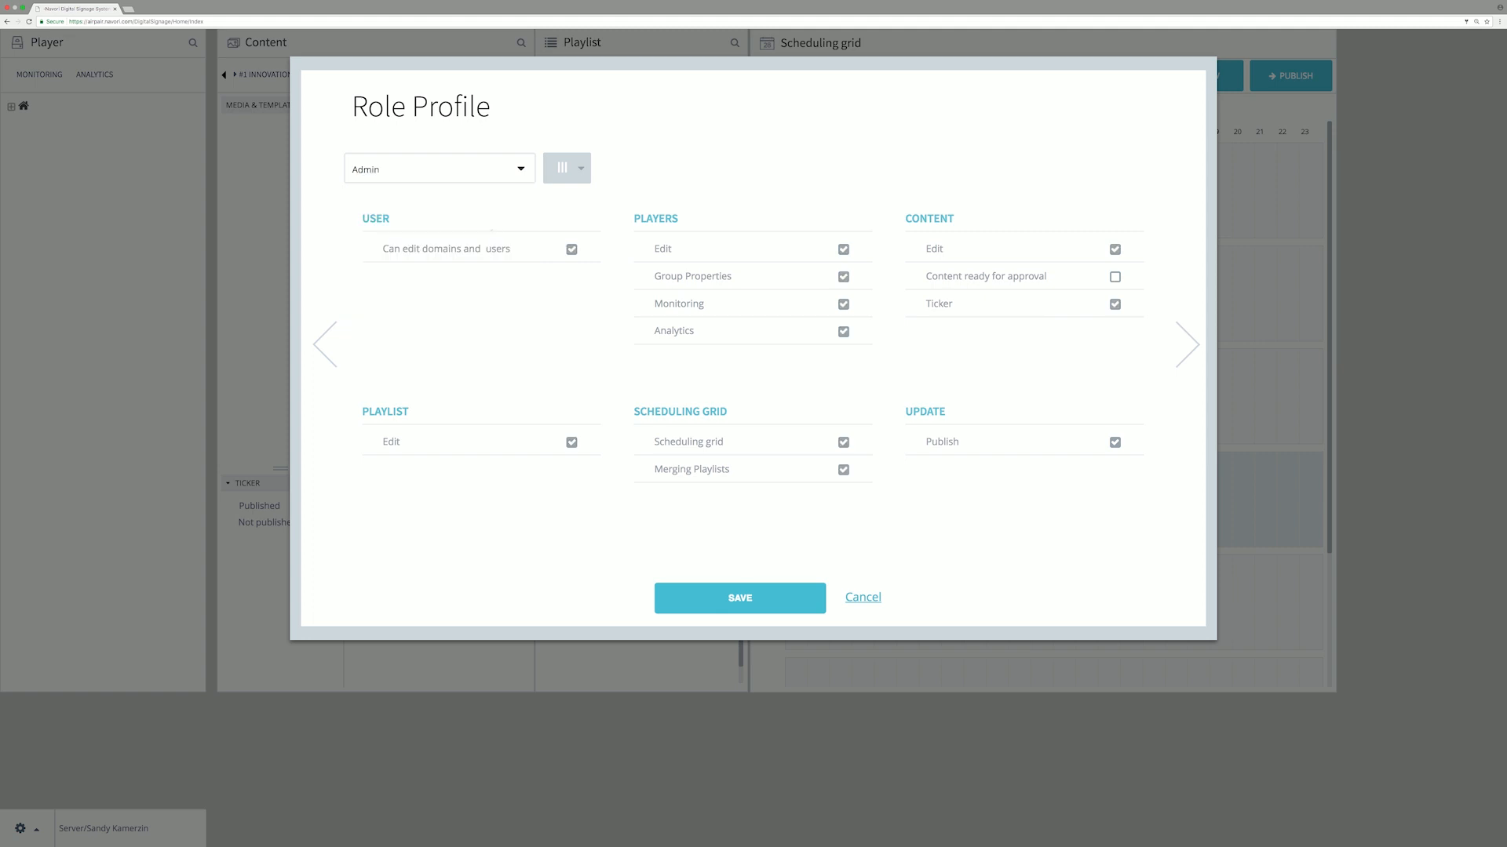